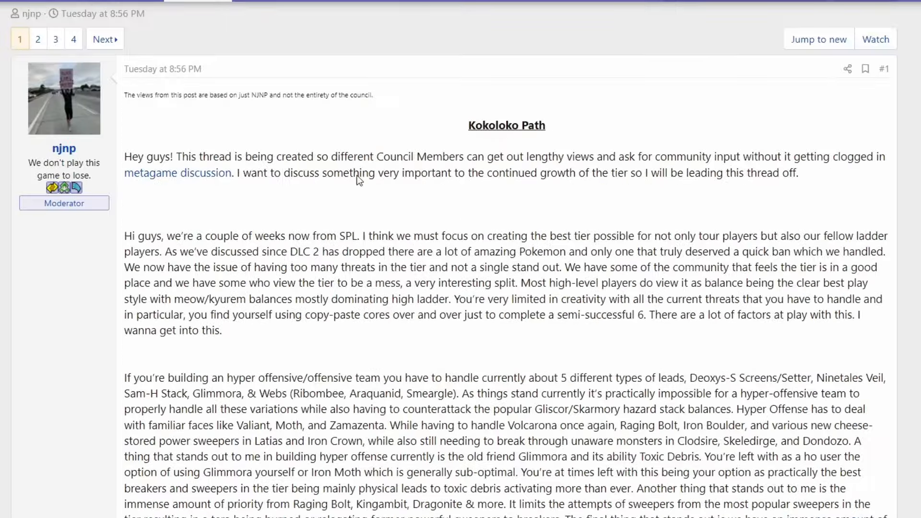
{"action": "mouse_move", "coordinate": [527, 213]}
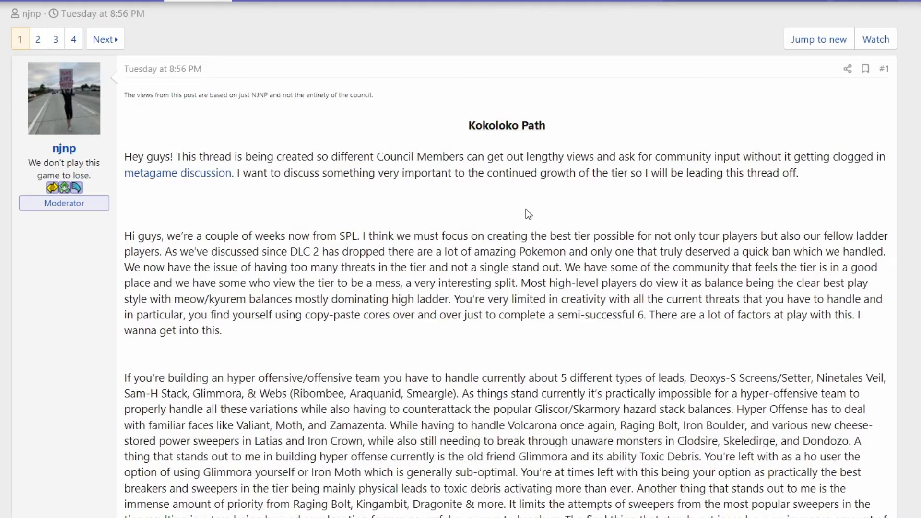
- Scroll down the opening post to the 'Now, as it stands' removal list and MAYBE list
{"action": "scroll", "scroll_direction": "down", "scroll_amount": 3}
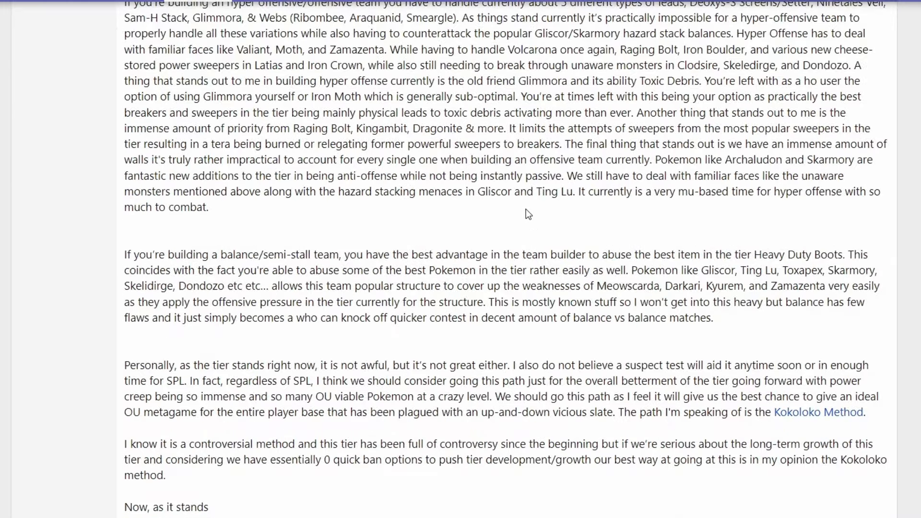
{"action": "scroll", "scroll_direction": "down", "scroll_amount": 3}
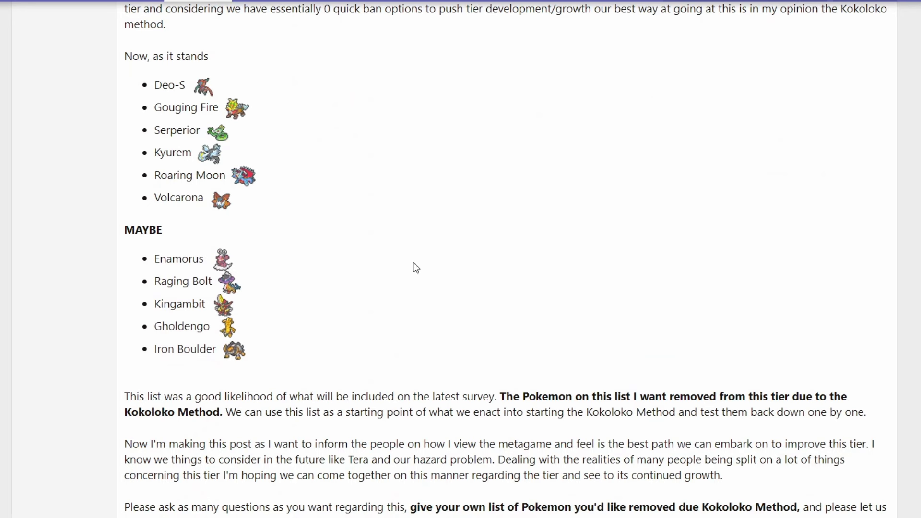
{"action": "mouse_move", "coordinate": [220, 310]}
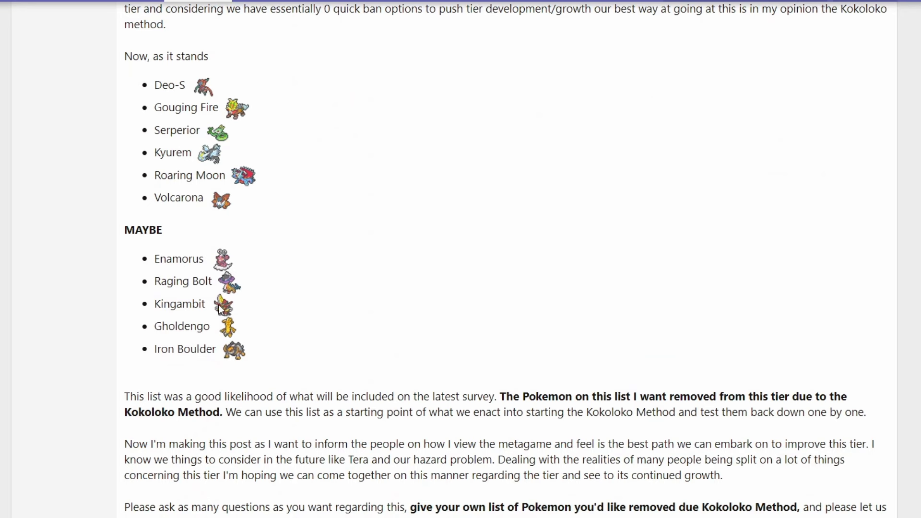
{"action": "mouse_move", "coordinate": [185, 102]}
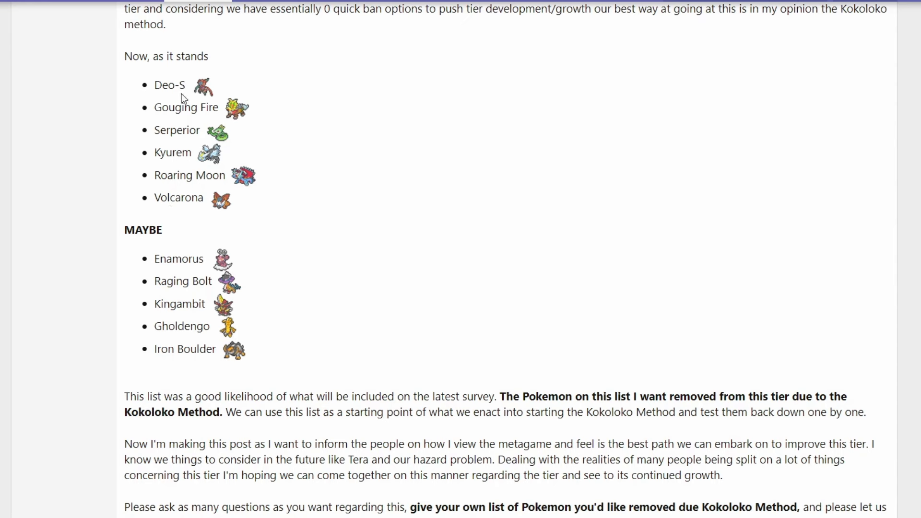
{"action": "mouse_move", "coordinate": [260, 195]}
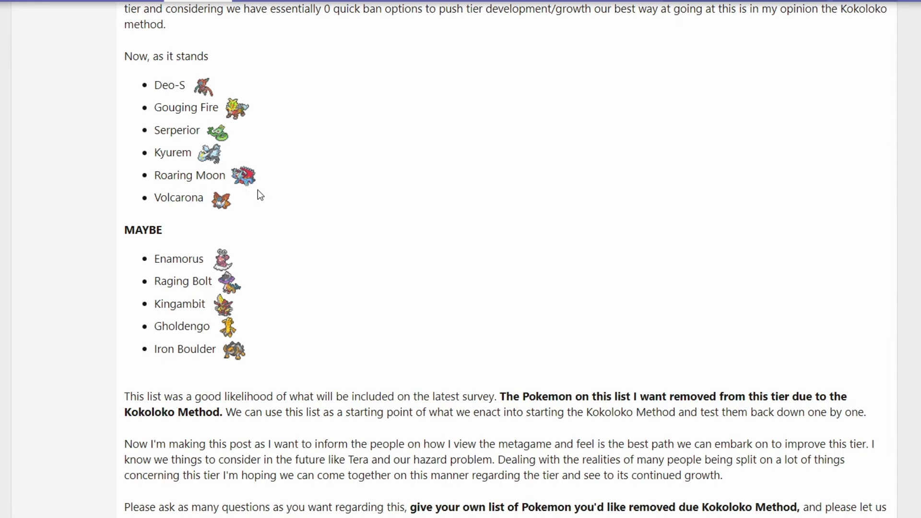
{"action": "mouse_move", "coordinate": [219, 190]}
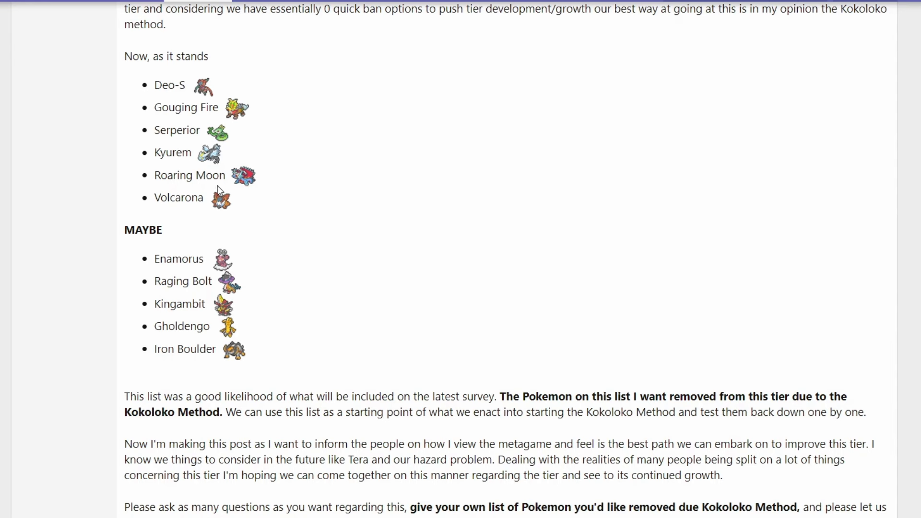
{"action": "mouse_move", "coordinate": [277, 238]}
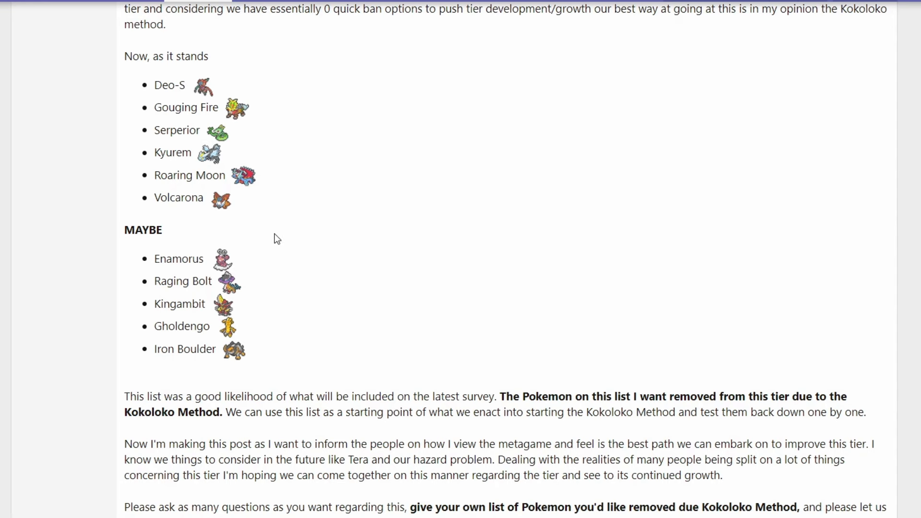
{"action": "mouse_move", "coordinate": [175, 255]}
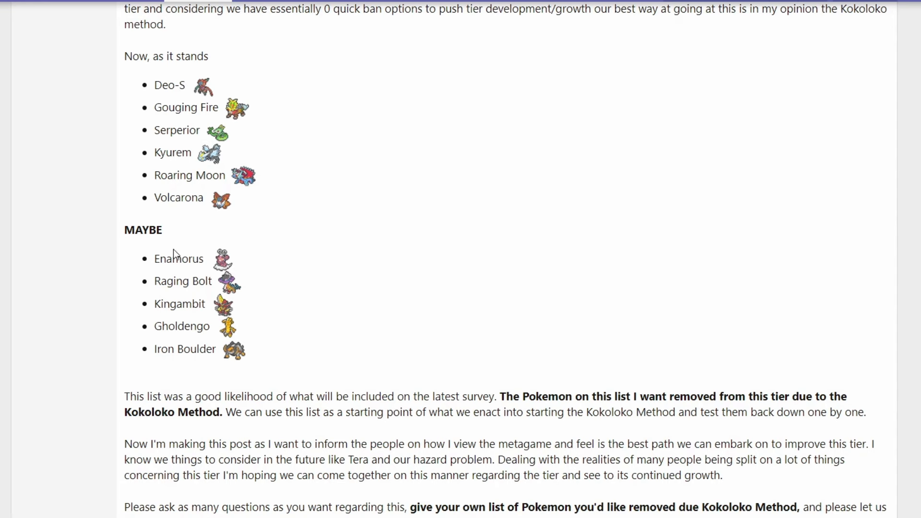
{"action": "mouse_move", "coordinate": [347, 304]}
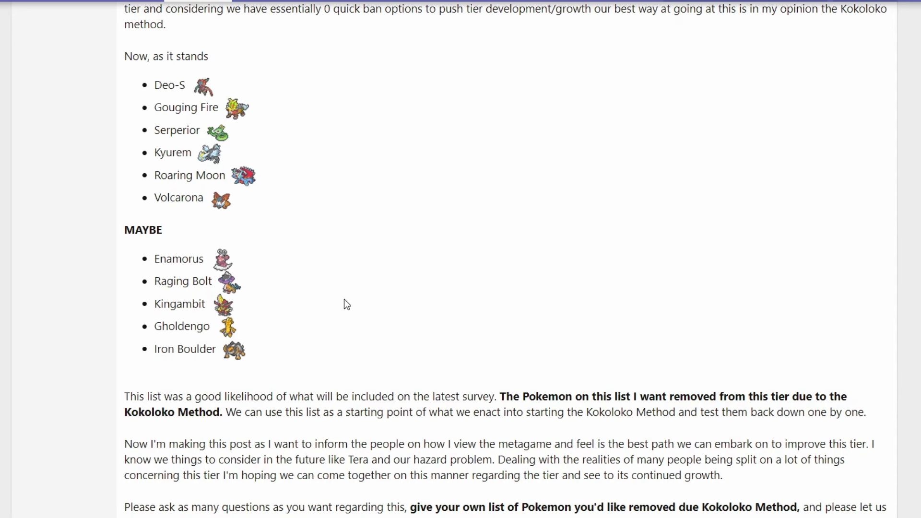
{"action": "mouse_move", "coordinate": [361, 294]}
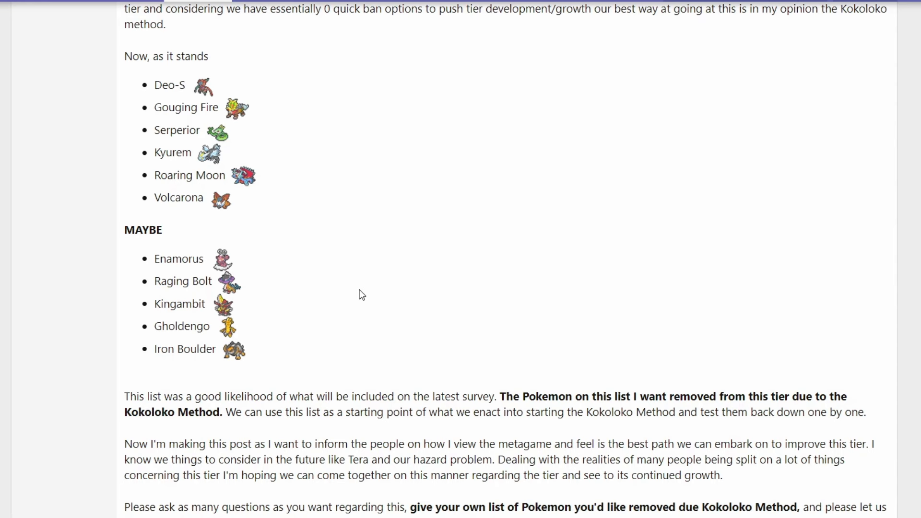
{"action": "mouse_move", "coordinate": [368, 294]}
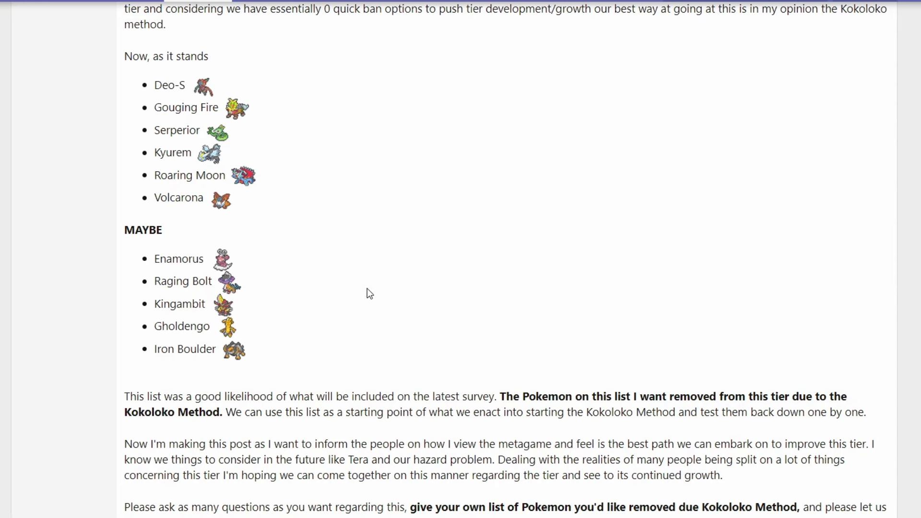
{"action": "mouse_move", "coordinate": [374, 287]}
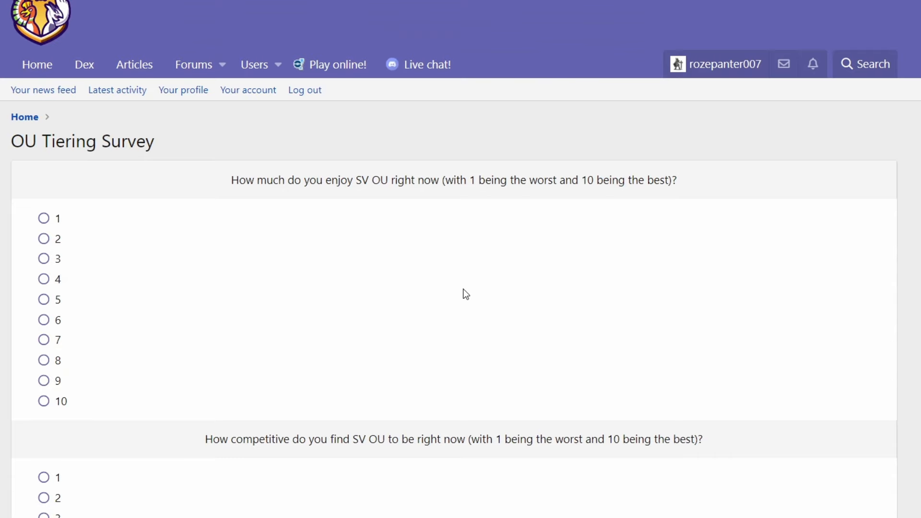
- Scroll through the OU Tiering Survey ratings for Deoxys-S, Kyurem, Volcarona, Roaring Moon and Gouging Fire
{"action": "scroll", "scroll_direction": "down", "scroll_amount": 3}
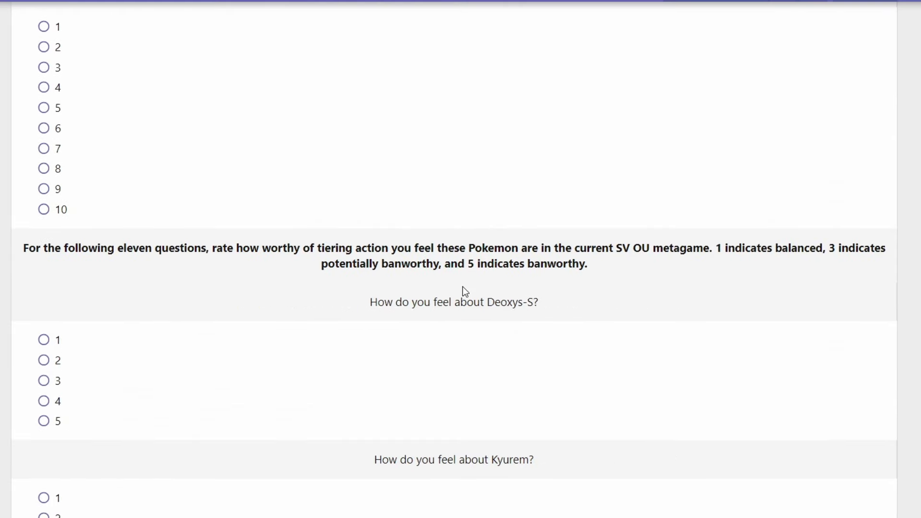
{"action": "scroll", "scroll_direction": "down", "scroll_amount": 3}
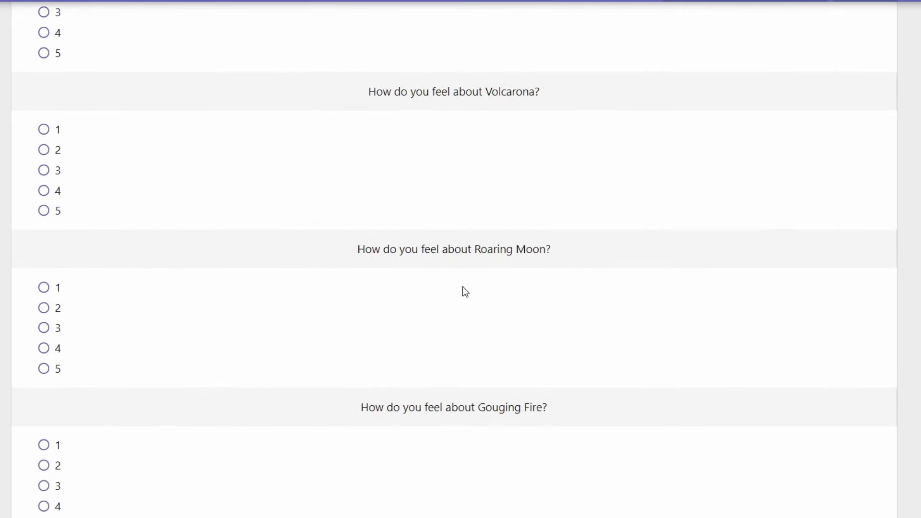
{"action": "scroll", "scroll_direction": "down", "scroll_amount": 3}
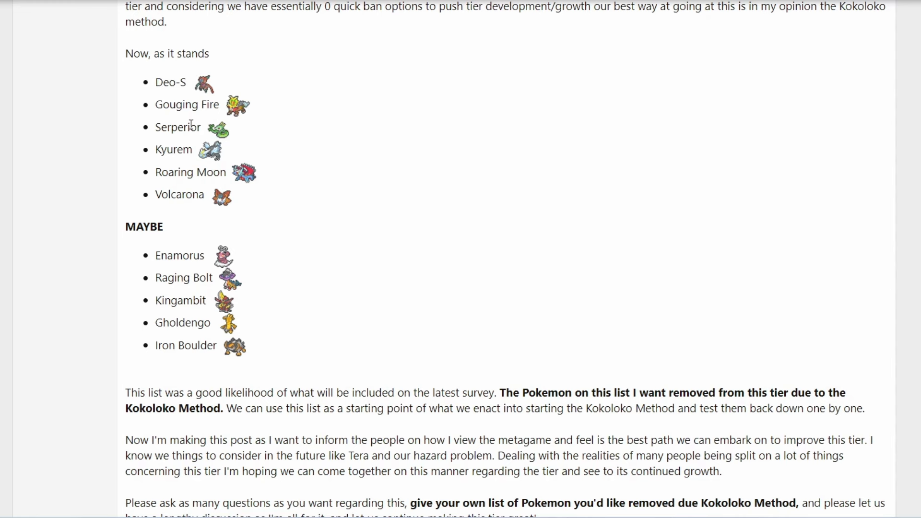
{"action": "mouse_move", "coordinate": [207, 171]}
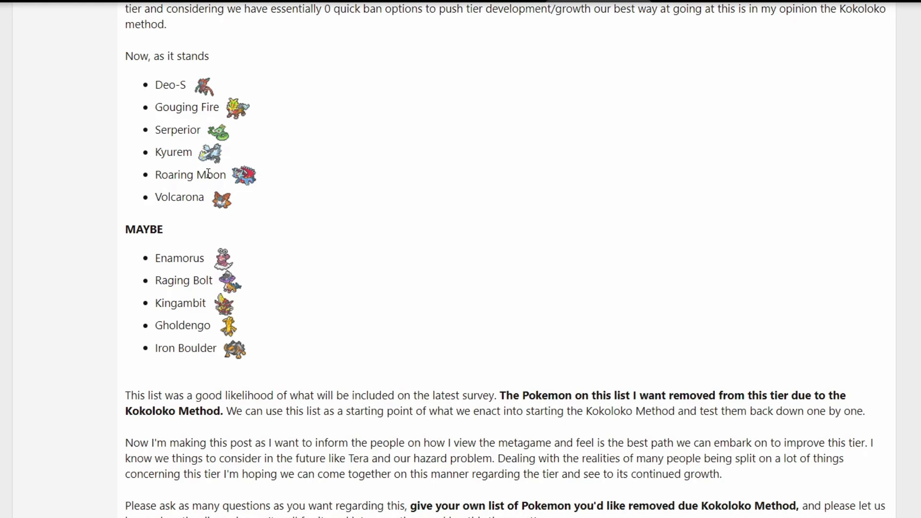
{"action": "mouse_move", "coordinate": [256, 194]}
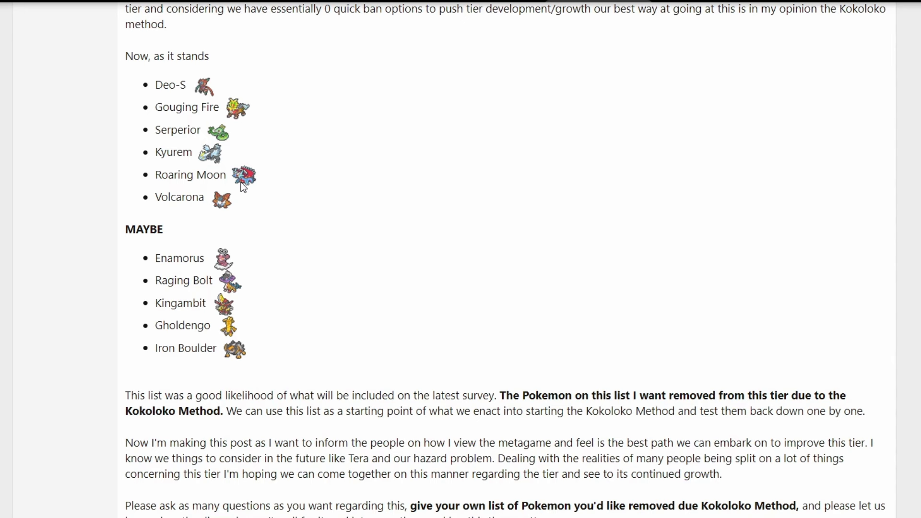
{"action": "mouse_move", "coordinate": [202, 211]}
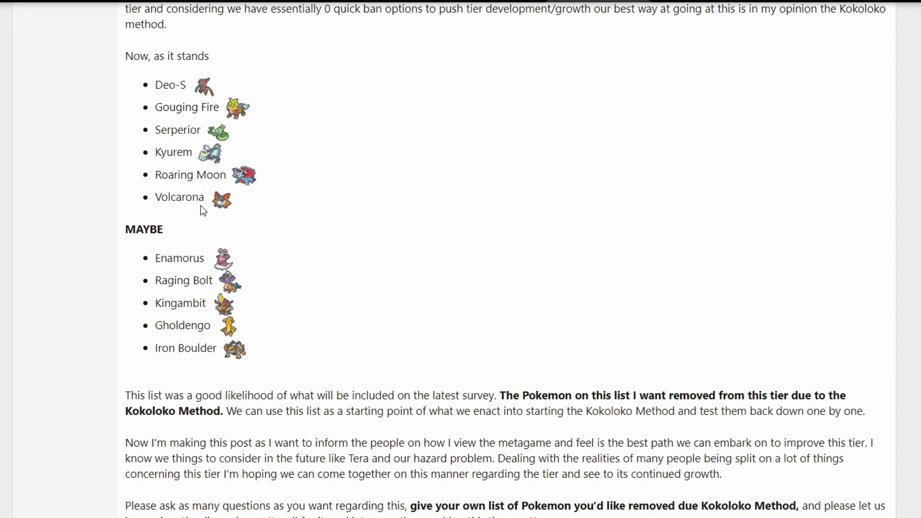
{"action": "mouse_move", "coordinate": [220, 210]}
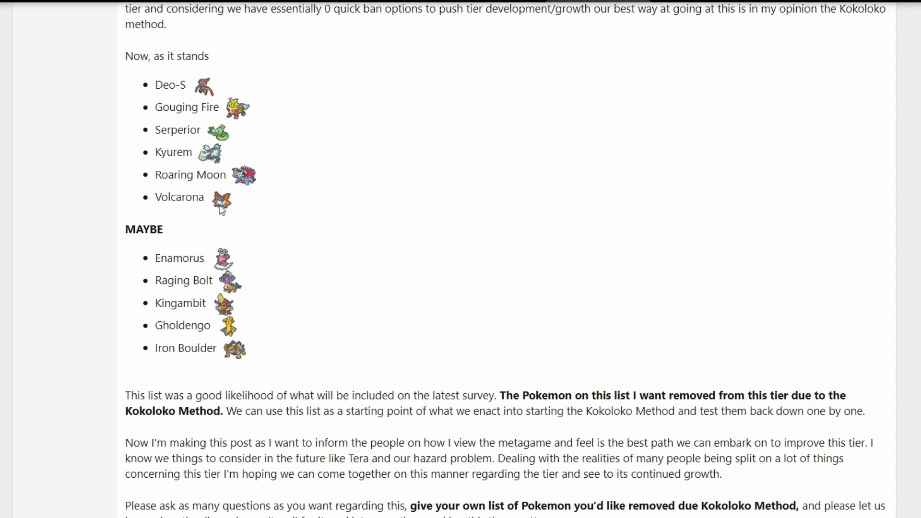
{"action": "mouse_move", "coordinate": [223, 214]}
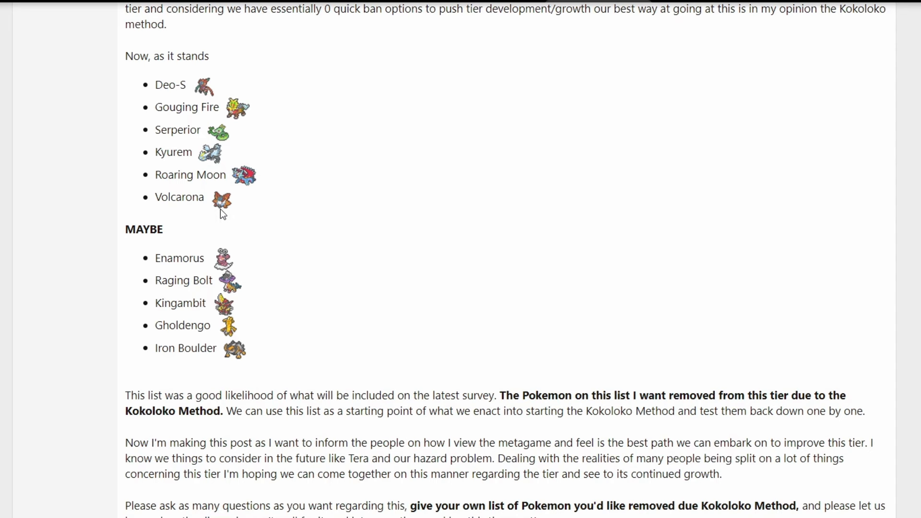
{"action": "mouse_move", "coordinate": [222, 201]}
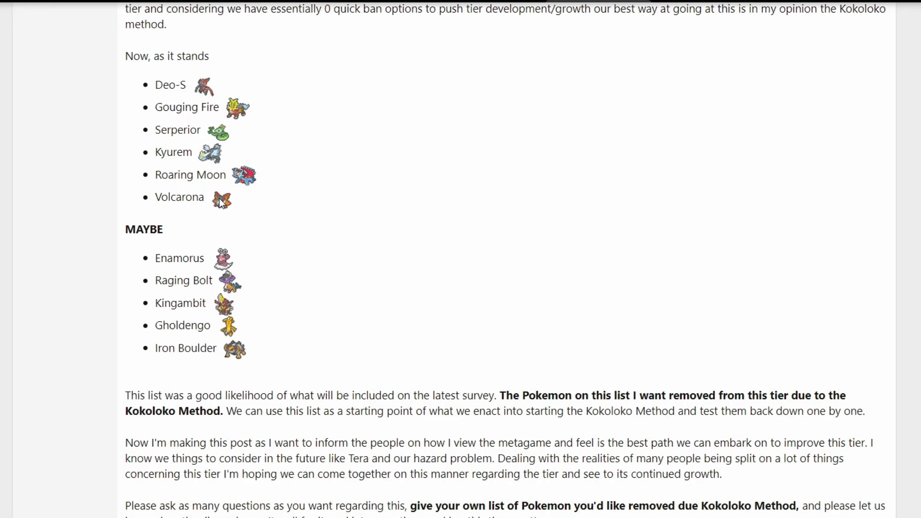
- Scroll around the removal list down to the post's closing paragraphs inviting readers' own lists
{"action": "scroll", "scroll_direction": "down", "scroll_amount": 3}
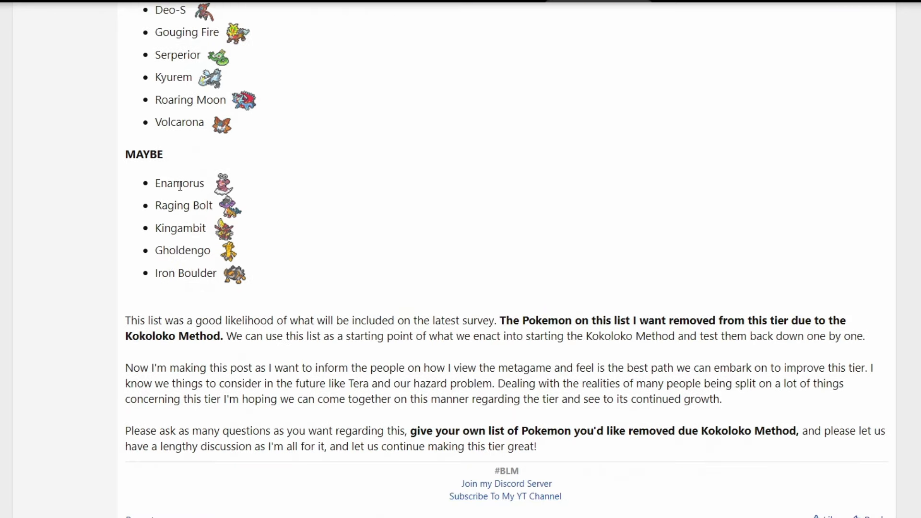
{"action": "scroll", "scroll_direction": "up", "scroll_amount": 3}
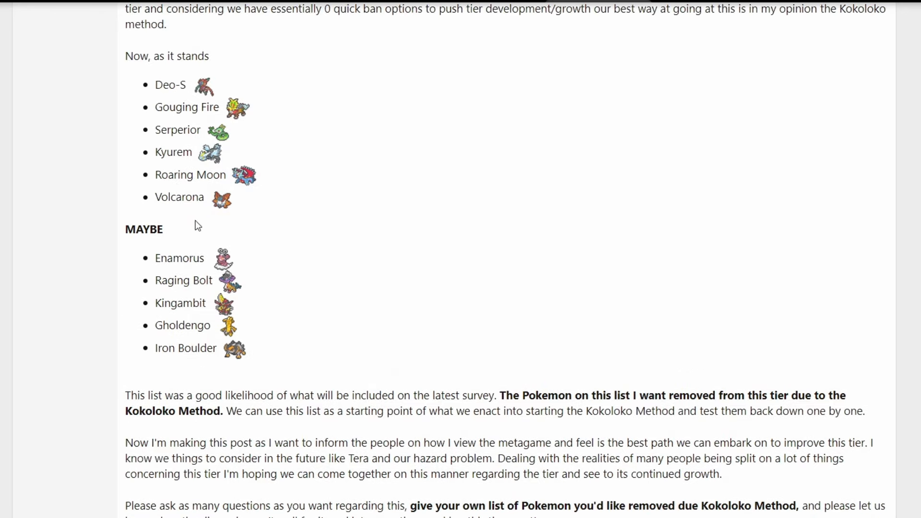
{"action": "mouse_move", "coordinate": [229, 266]}
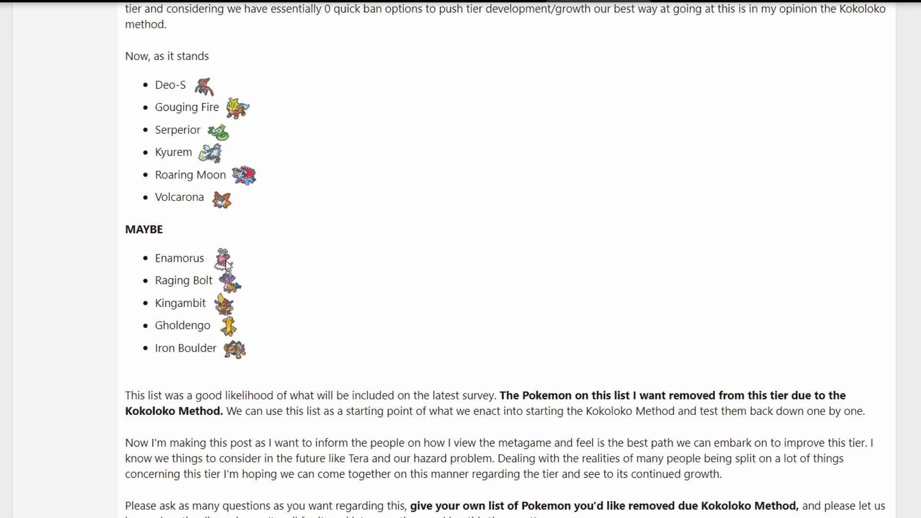
{"action": "mouse_move", "coordinate": [223, 254]}
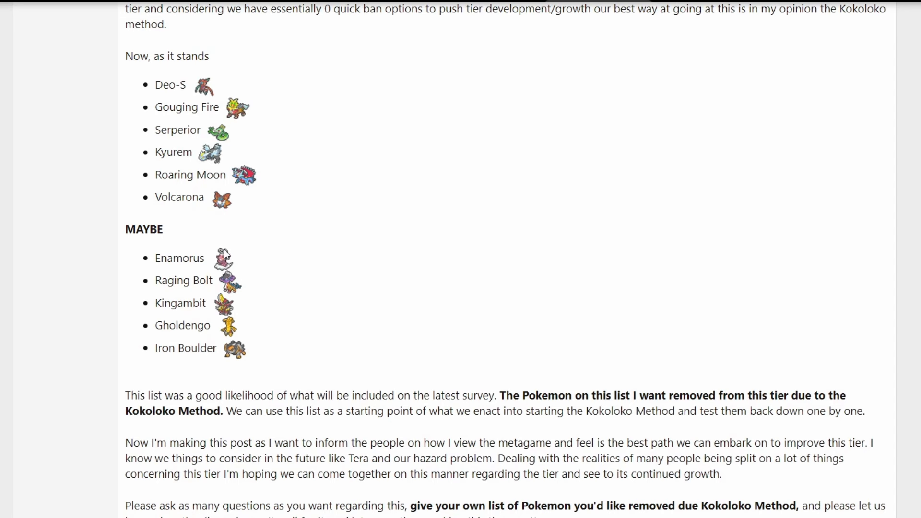
{"action": "scroll", "scroll_direction": "down", "scroll_amount": 3}
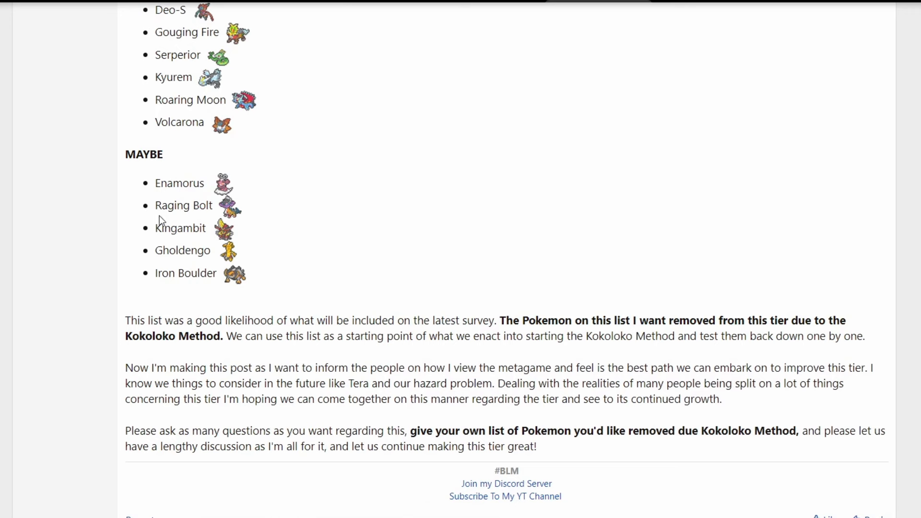
{"action": "mouse_move", "coordinate": [210, 238]}
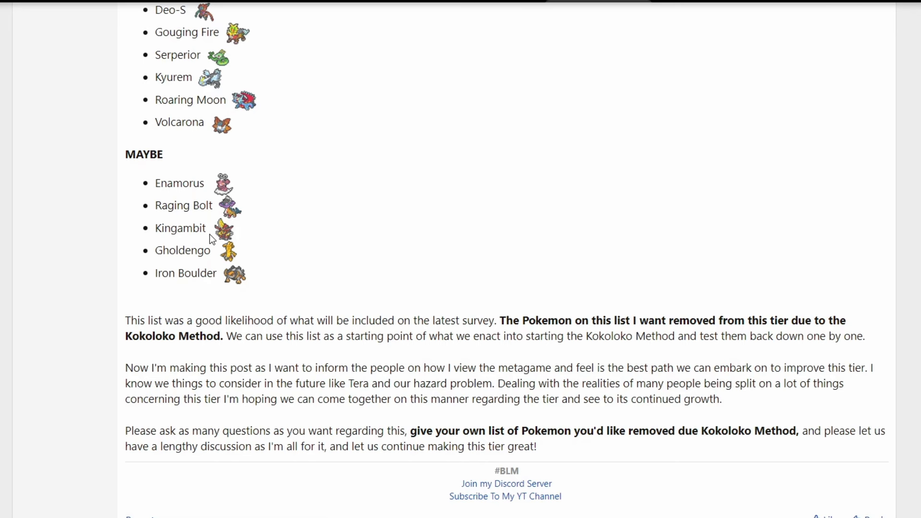
{"action": "mouse_move", "coordinate": [247, 238]}
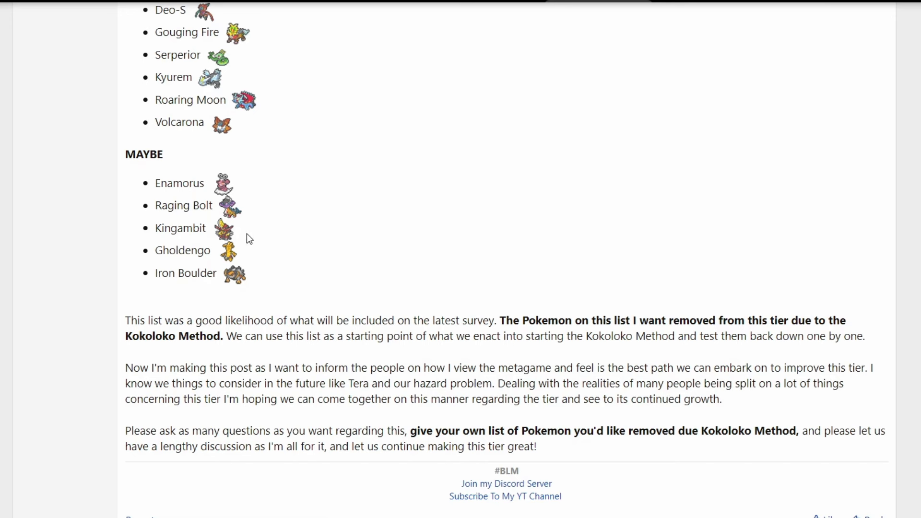
{"action": "mouse_move", "coordinate": [220, 230]}
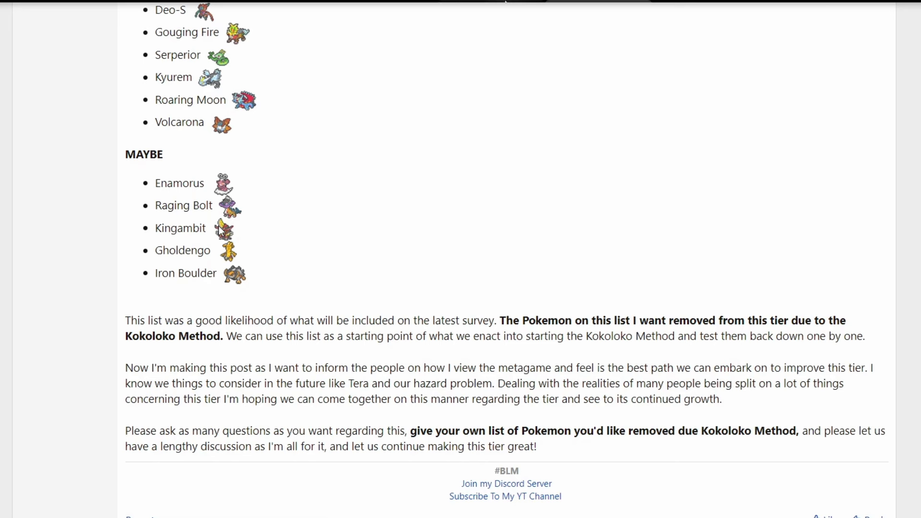
{"action": "mouse_move", "coordinate": [245, 267]}
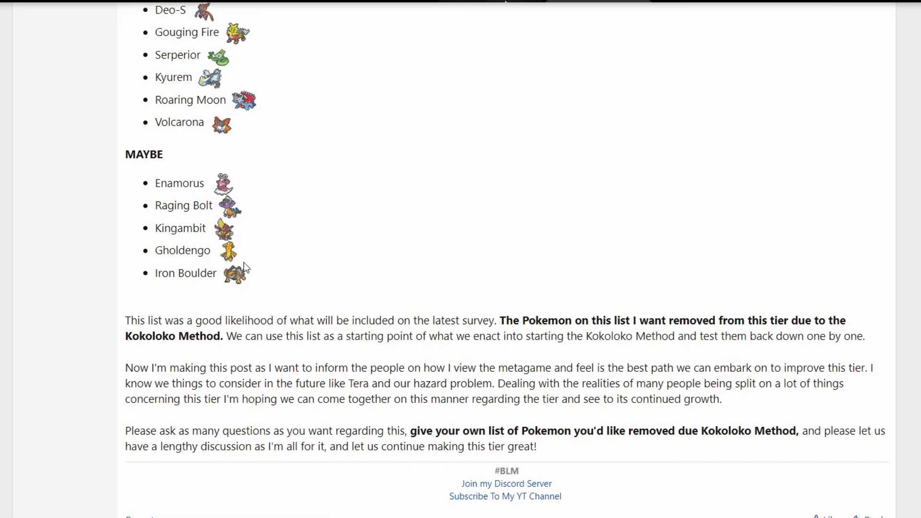
{"action": "mouse_move", "coordinate": [211, 287]}
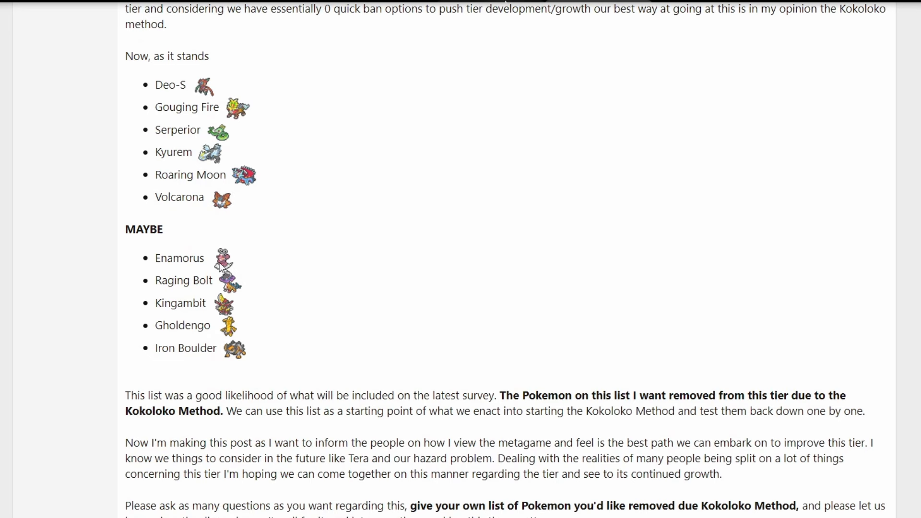
{"action": "mouse_move", "coordinate": [231, 207]}
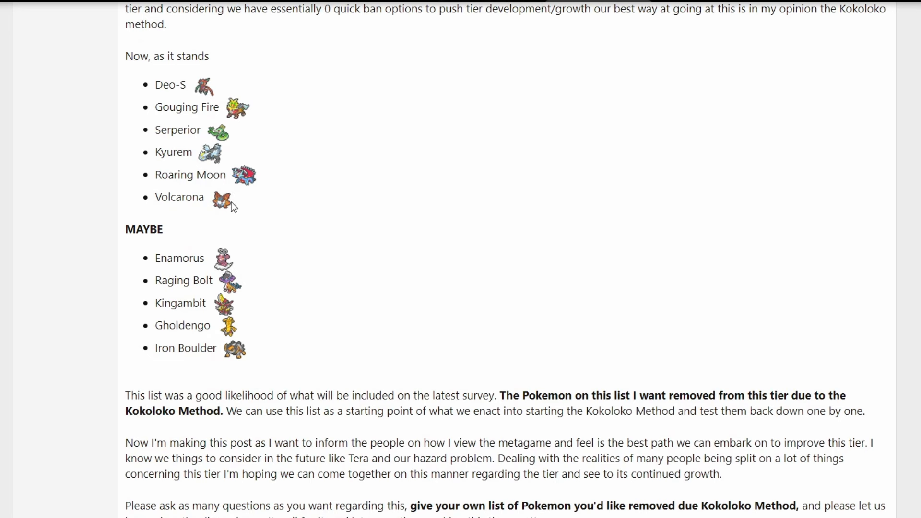
{"action": "mouse_move", "coordinate": [297, 301]}
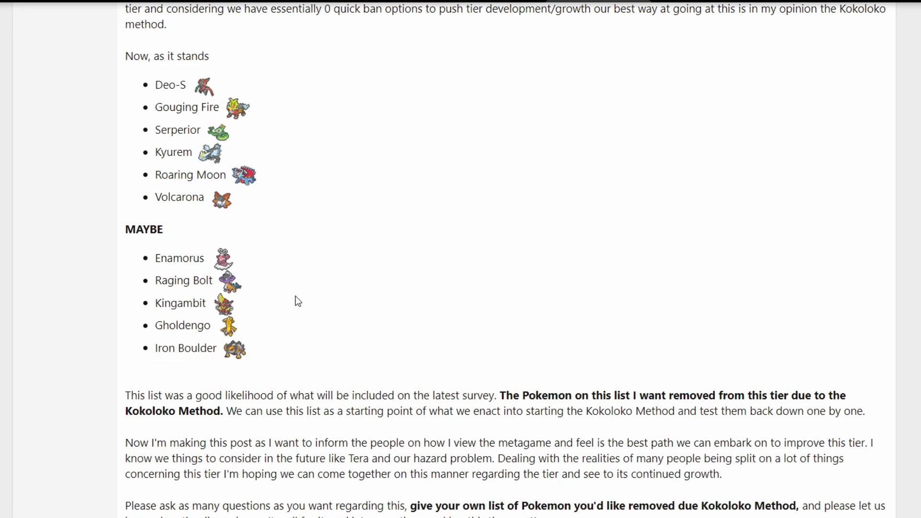
{"action": "mouse_move", "coordinate": [243, 124]}
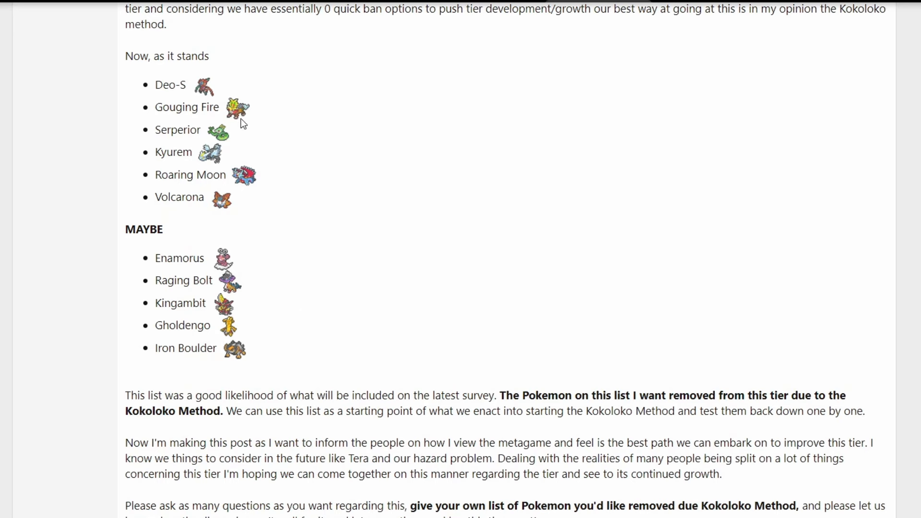
{"action": "mouse_move", "coordinate": [258, 111]}
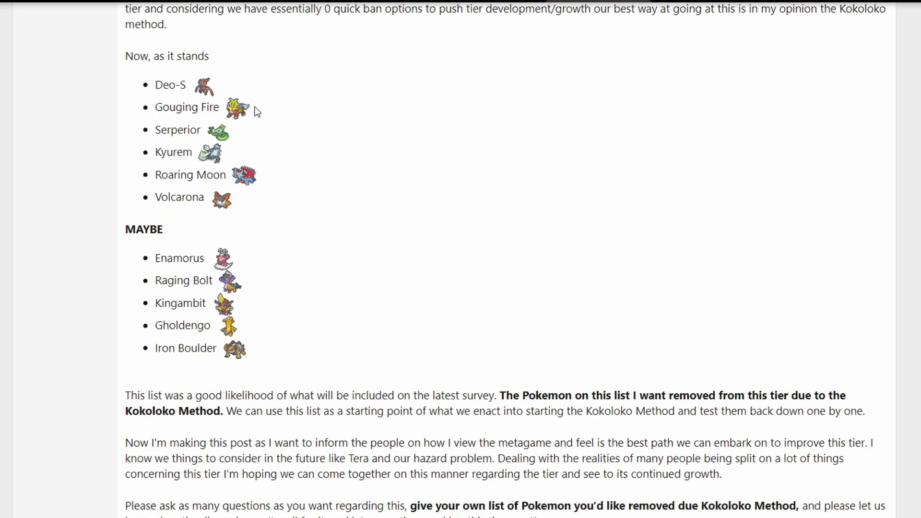
{"action": "scroll", "scroll_direction": "up", "scroll_amount": 3}
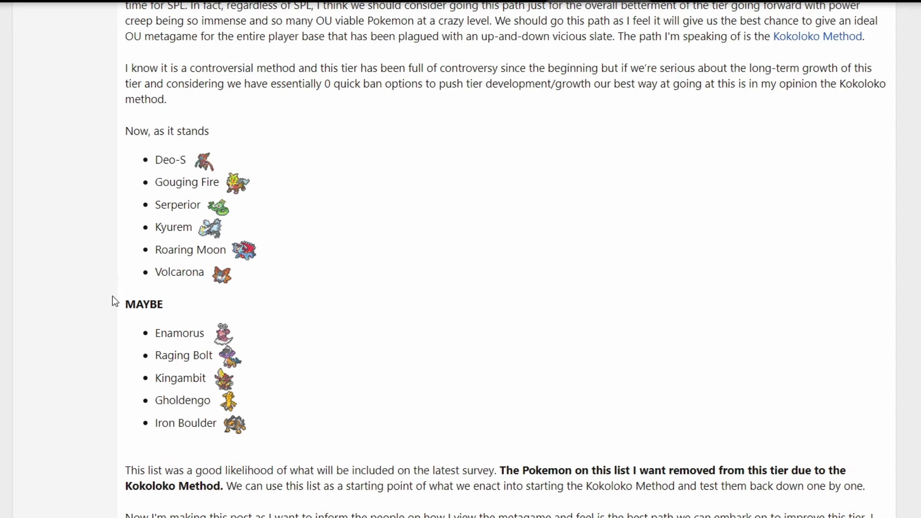
{"action": "mouse_move", "coordinate": [222, 420]}
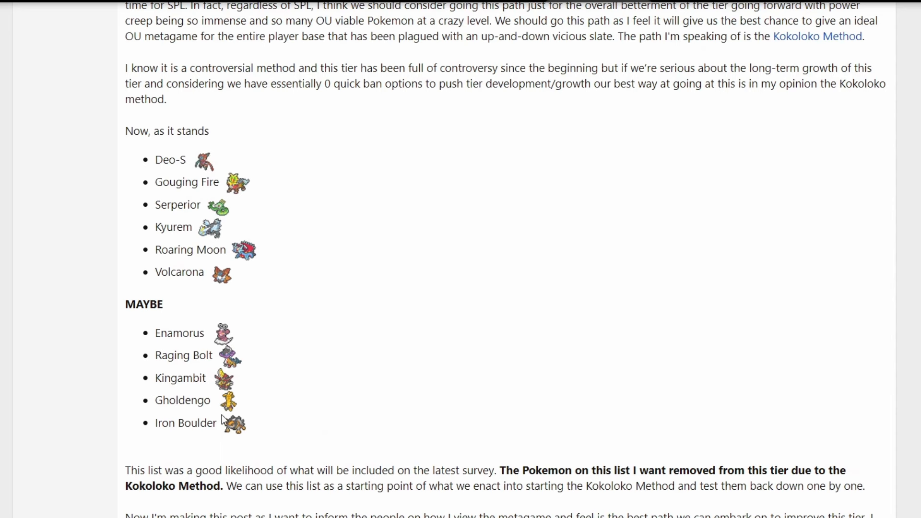
{"action": "double_click", "coordinate": [183, 400]}
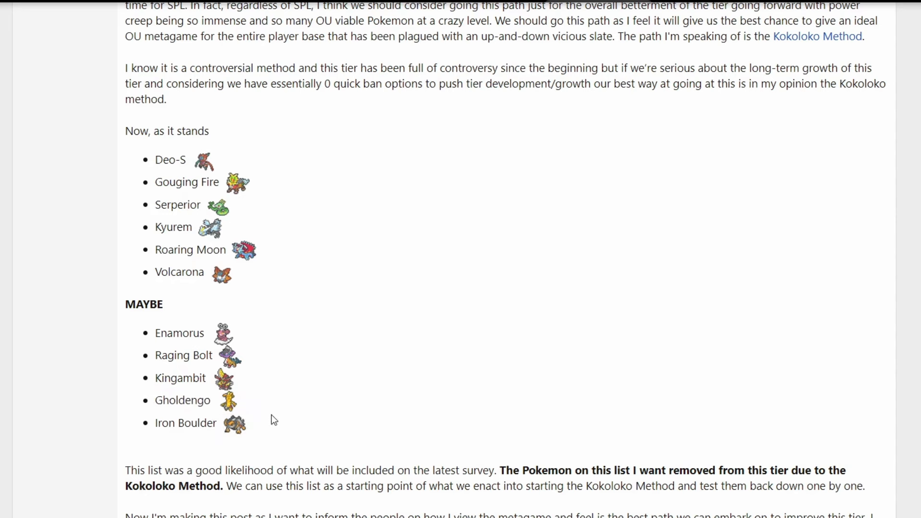
{"action": "mouse_move", "coordinate": [287, 312]}
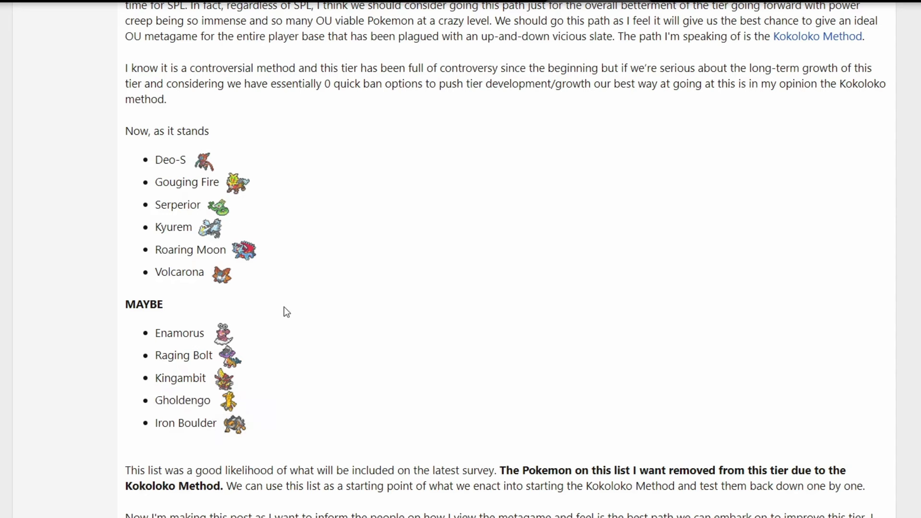
{"action": "mouse_move", "coordinate": [174, 191]}
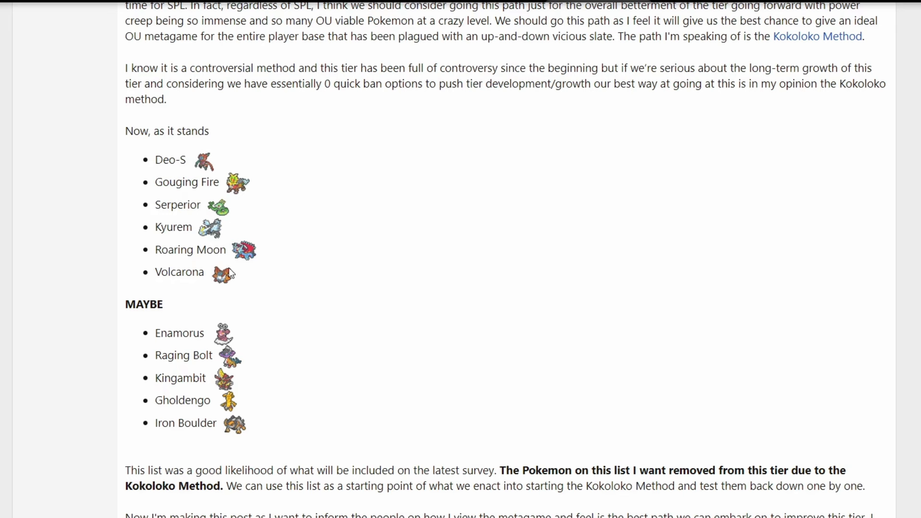
{"action": "mouse_move", "coordinate": [178, 355]}
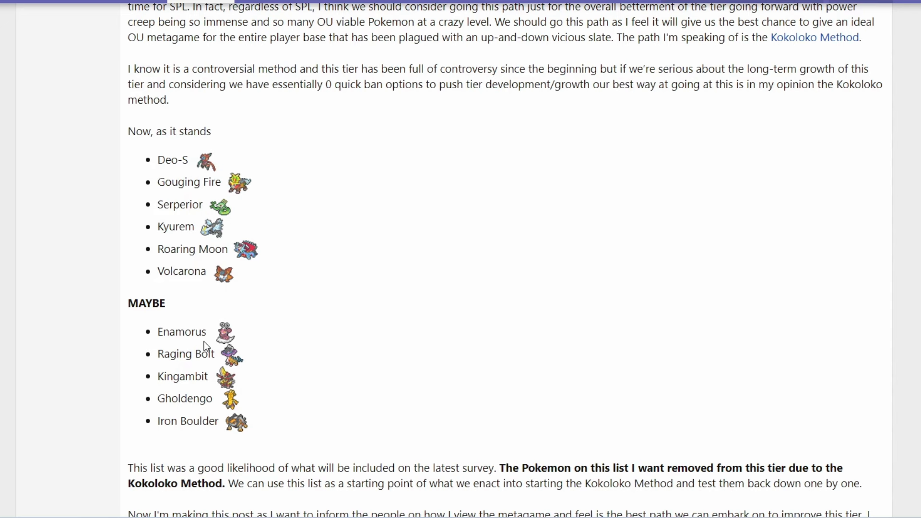
{"action": "mouse_move", "coordinate": [262, 302]}
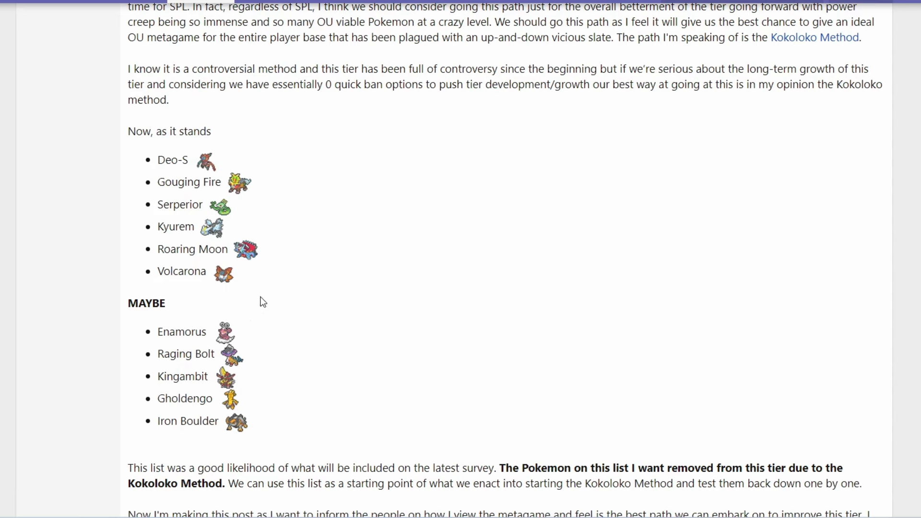
{"action": "mouse_move", "coordinate": [328, 324]}
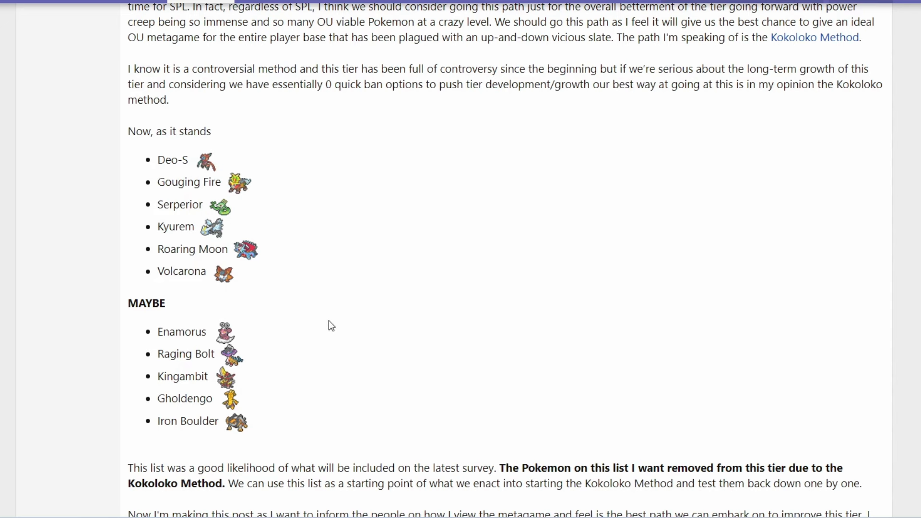
{"action": "mouse_move", "coordinate": [212, 221]}
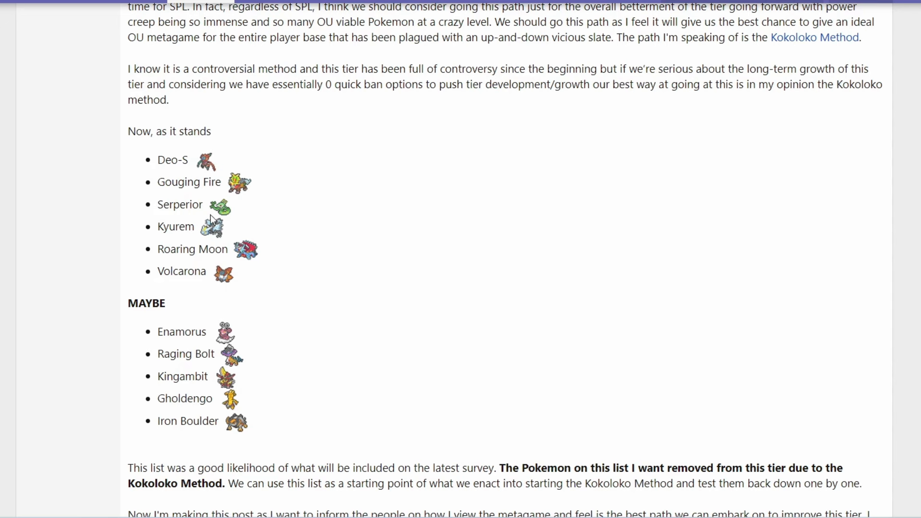
{"action": "mouse_move", "coordinate": [225, 355]}
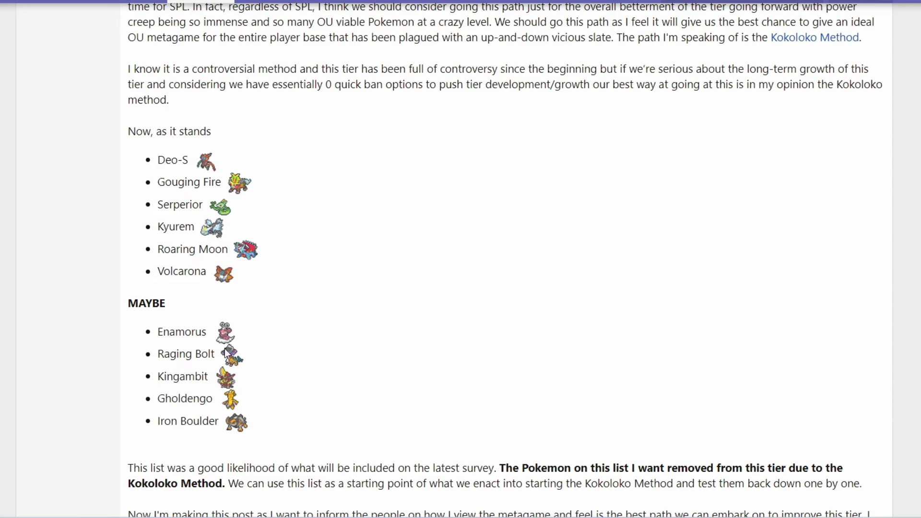
{"action": "mouse_move", "coordinate": [309, 277]}
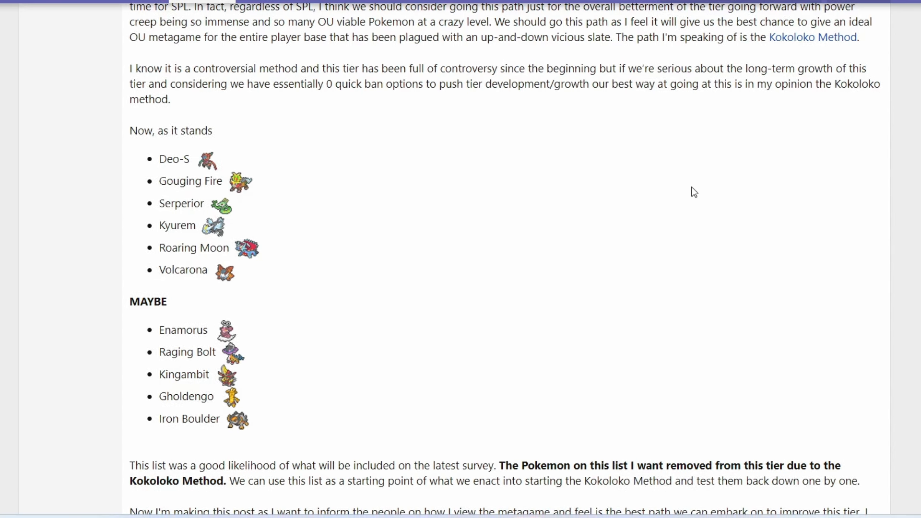
{"action": "mouse_move", "coordinate": [757, 122]}
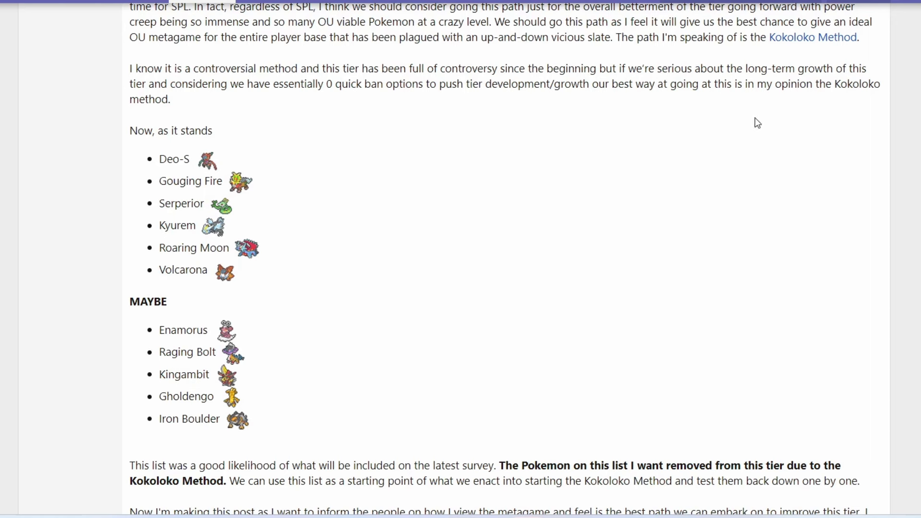
{"action": "mouse_move", "coordinate": [221, 433]}
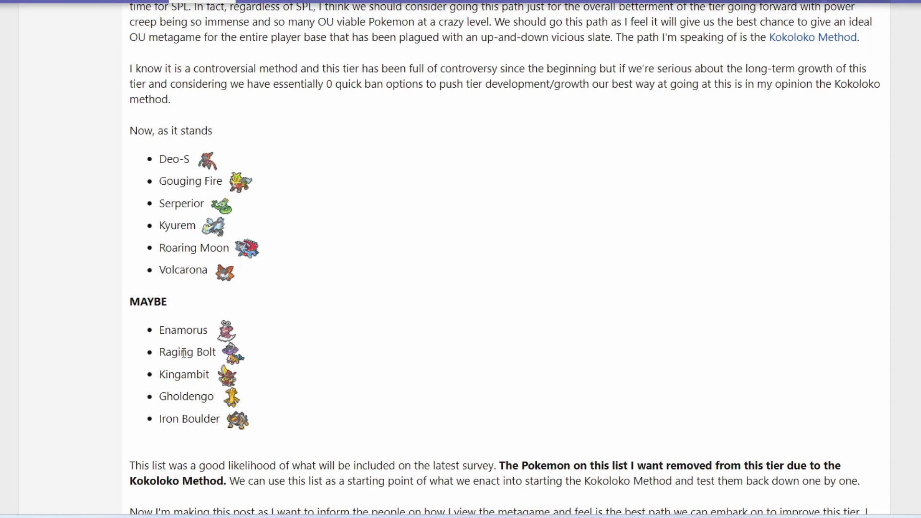
{"action": "mouse_move", "coordinate": [165, 343]}
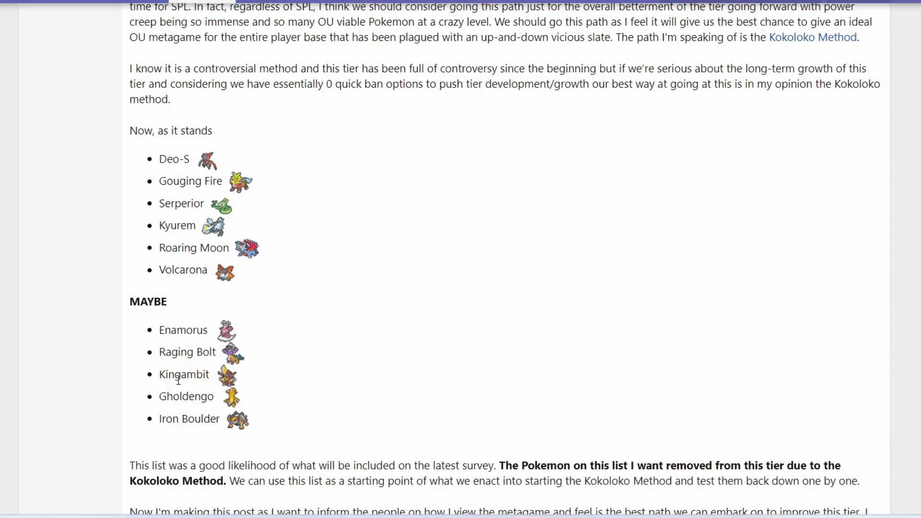
{"action": "mouse_move", "coordinate": [174, 381]}
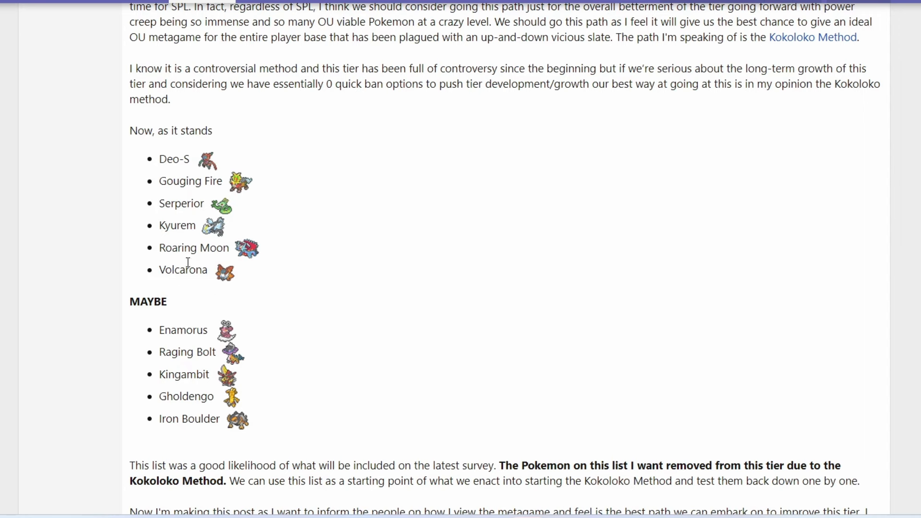
{"action": "mouse_move", "coordinate": [203, 249]}
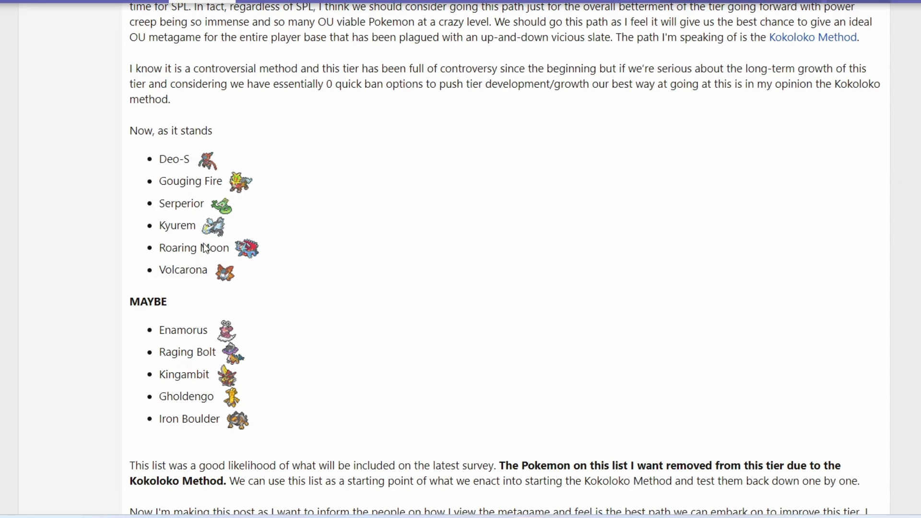
{"action": "mouse_move", "coordinate": [218, 181]}
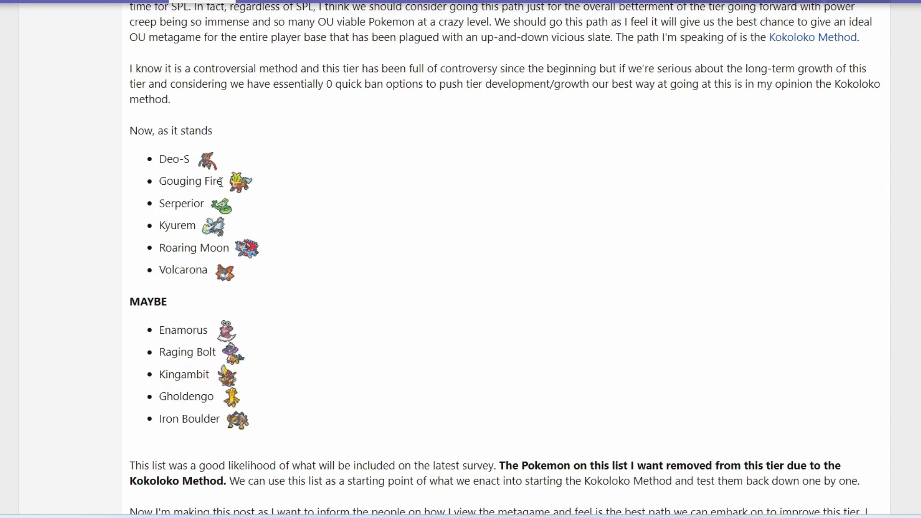
{"action": "mouse_move", "coordinate": [236, 188]}
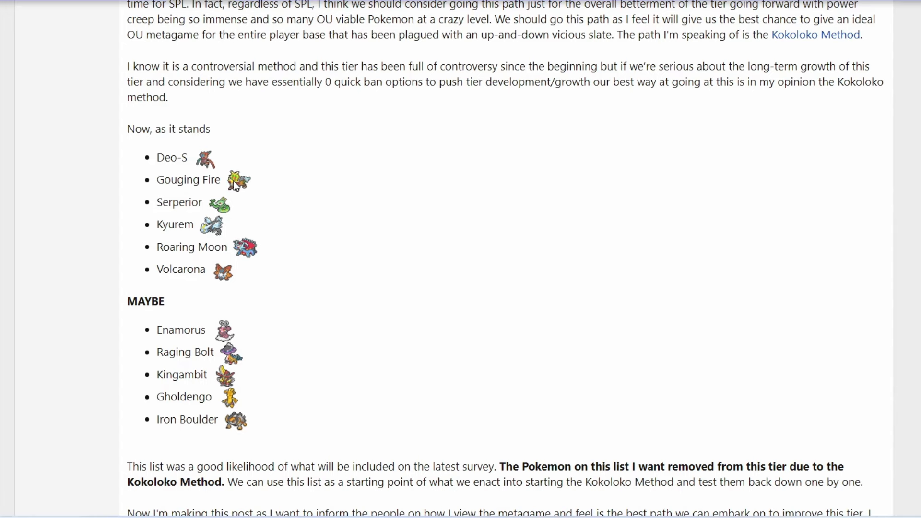
- Scroll to the opening post's reactions and the start of reply #2
{"action": "scroll", "scroll_direction": "down", "scroll_amount": 3}
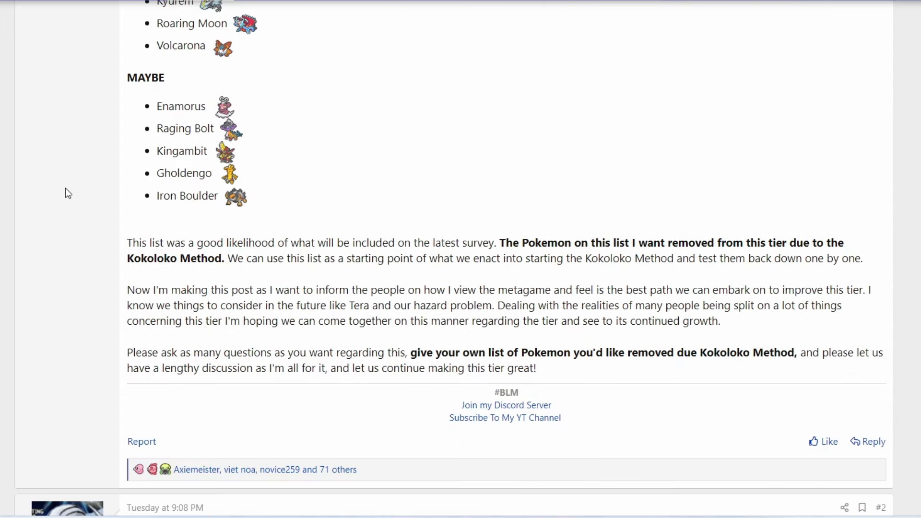